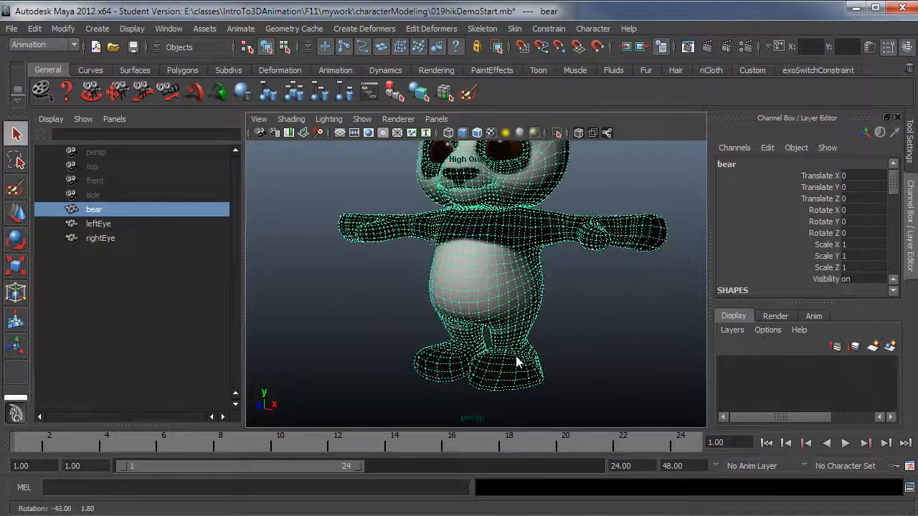
# Step: Orbit around the panda to inspect it from the side and close up at the foot
pyautogui.moveTo(516, 361); pyautogui.dragTo(490, 366)
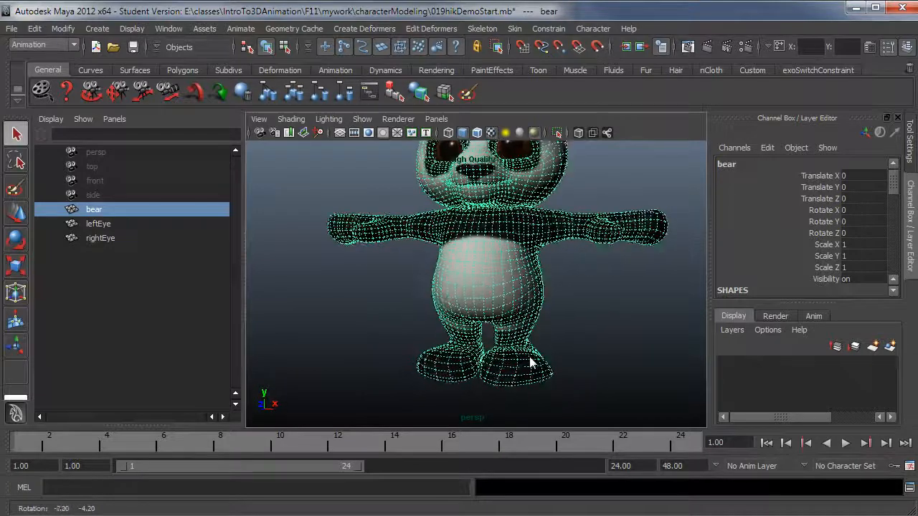
pyautogui.moveTo(530, 364); pyautogui.dragTo(494, 395)
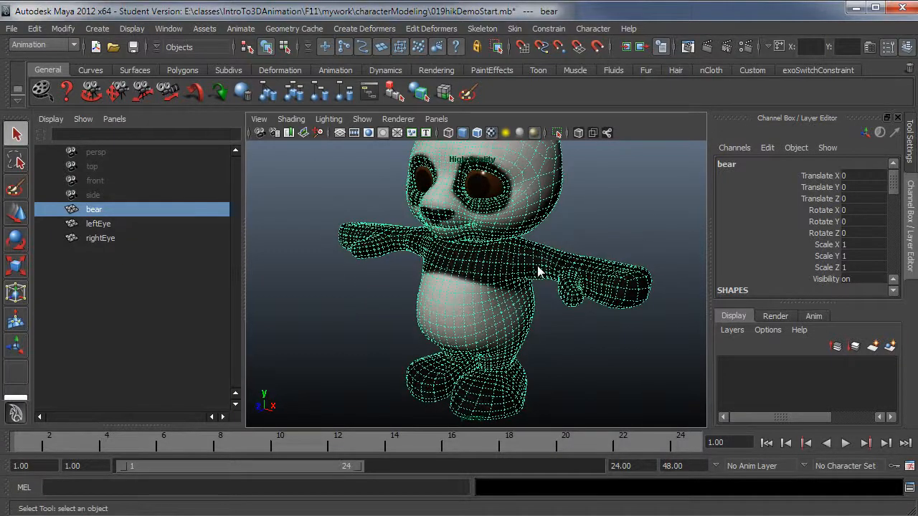
pyautogui.moveTo(538, 273); pyautogui.dragTo(479, 384)
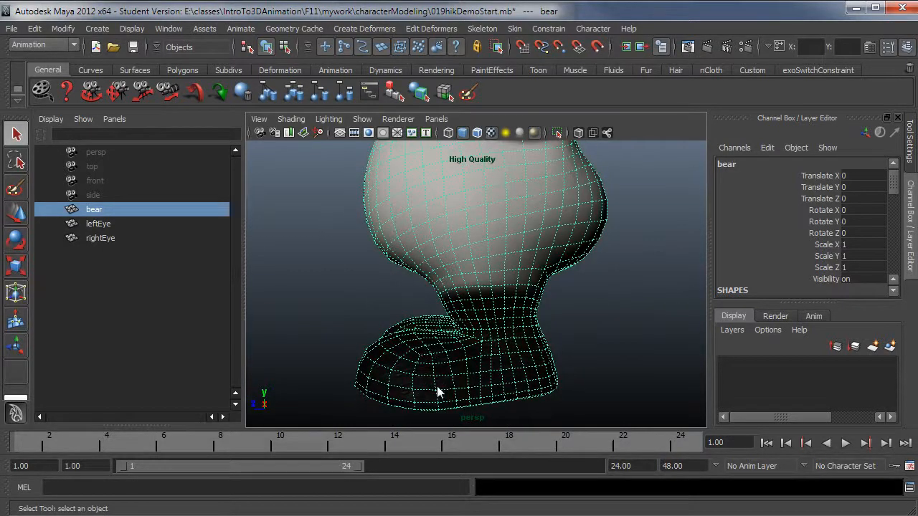
pyautogui.moveTo(430, 337)
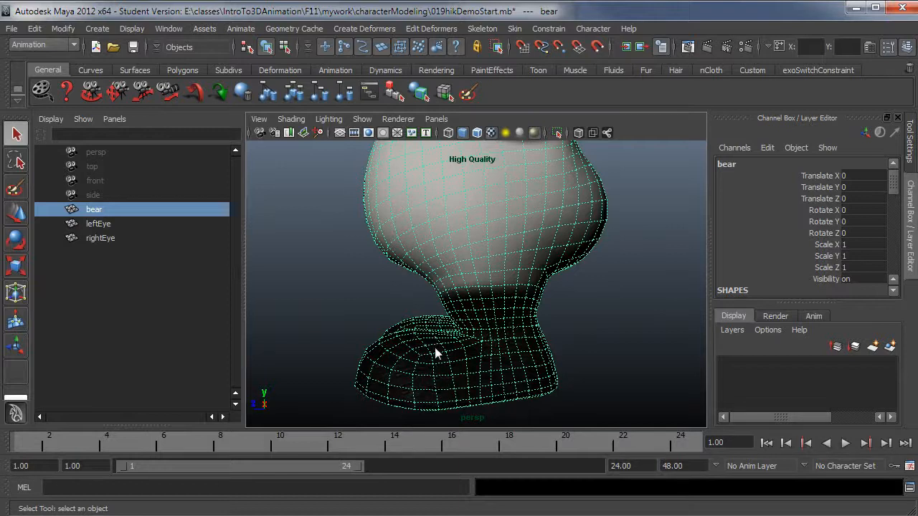
pyautogui.moveTo(437, 351); pyautogui.dragTo(581, 370)
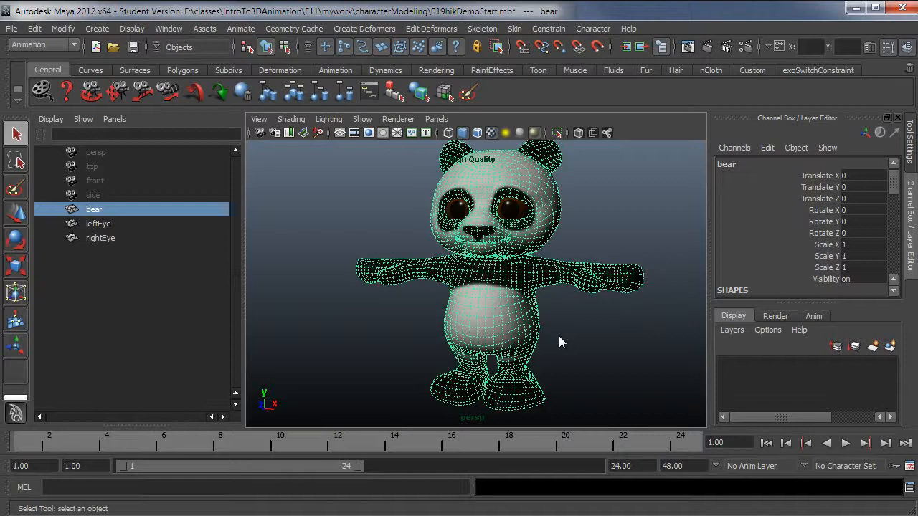
pyautogui.moveTo(580, 251)
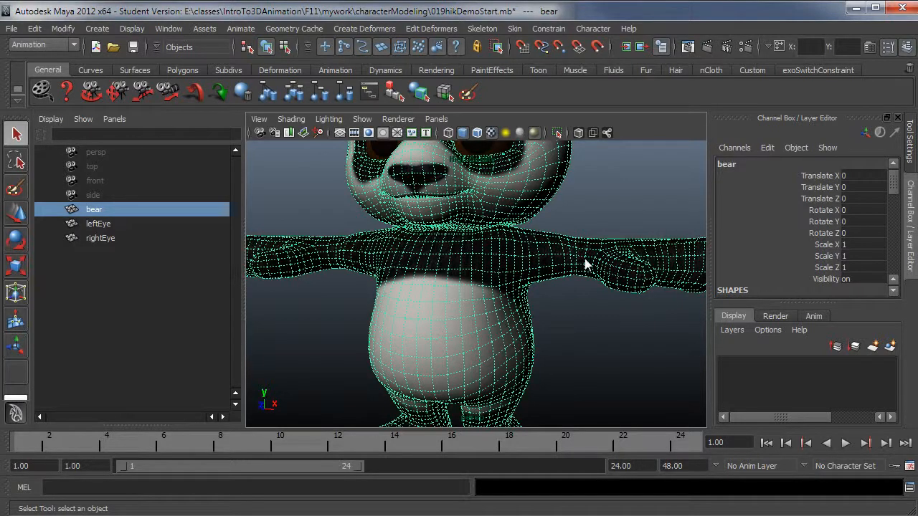
pyautogui.moveTo(574, 279)
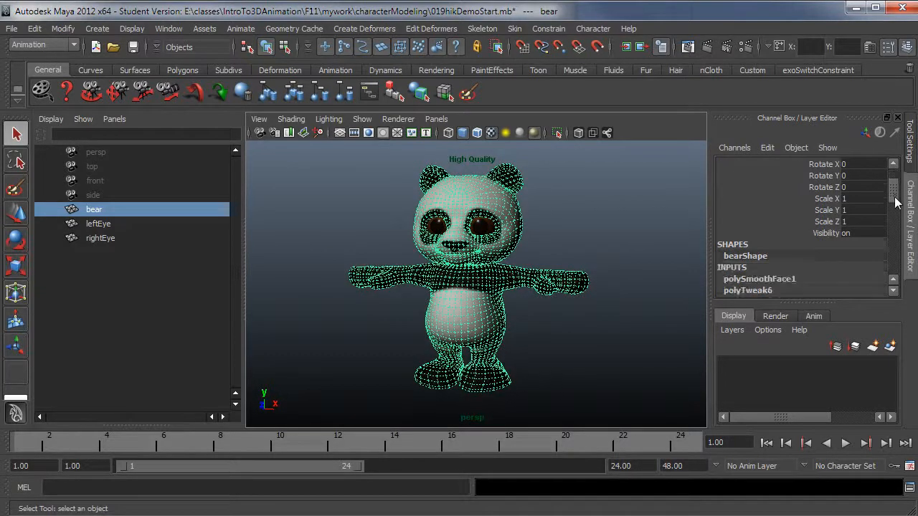
# Step: Review the polySplit/polyTweak history in the Channel Box, delete history and clear the selection
pyautogui.scroll(-3)
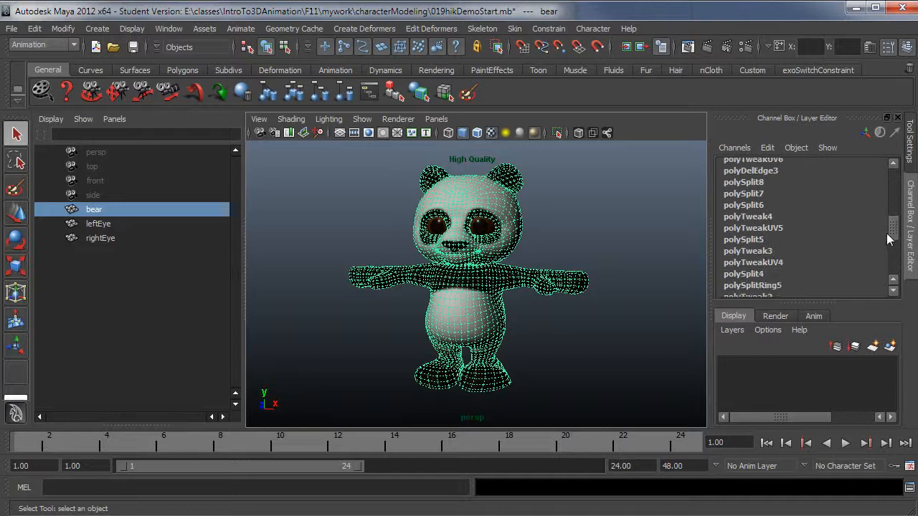
pyautogui.scroll(-3)
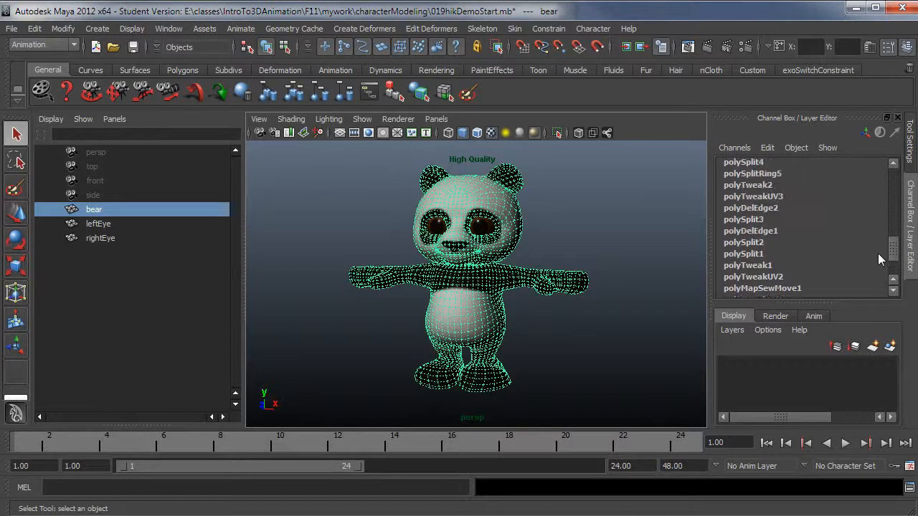
pyautogui.scroll(-3)
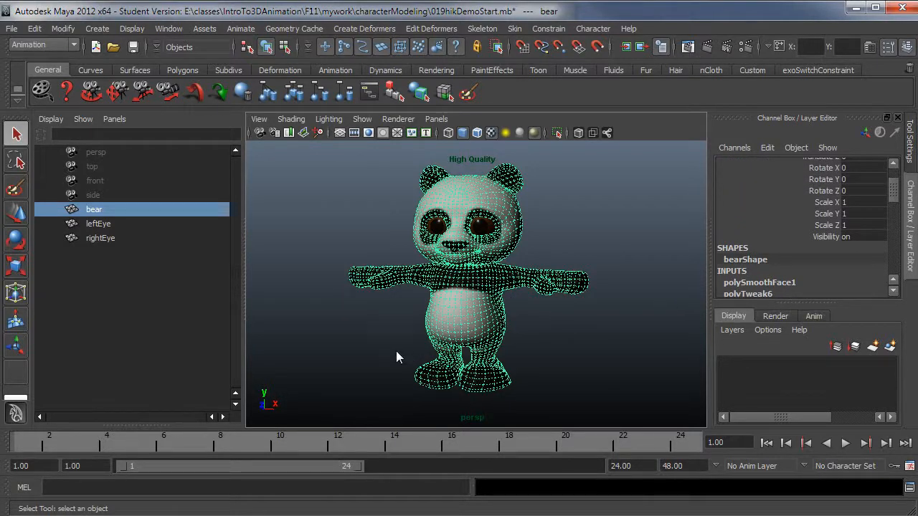
pyautogui.moveTo(381, 355)
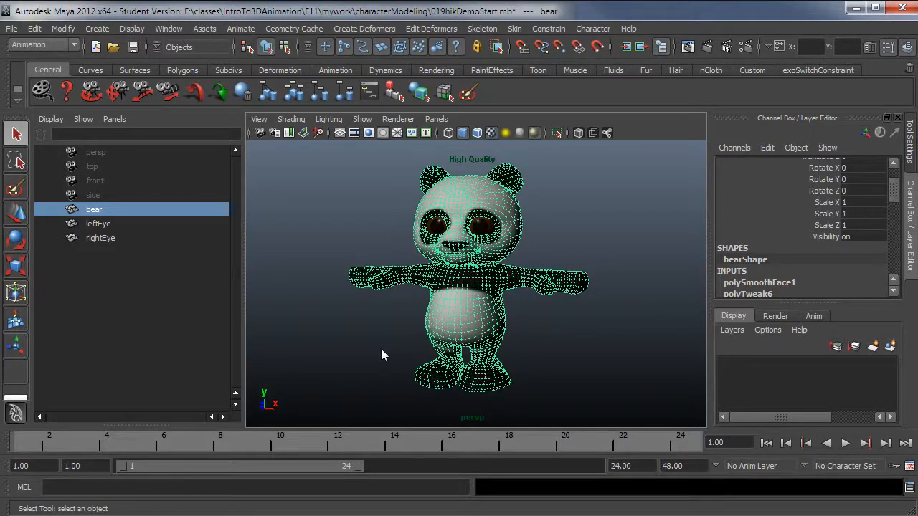
pyautogui.click(35, 28)
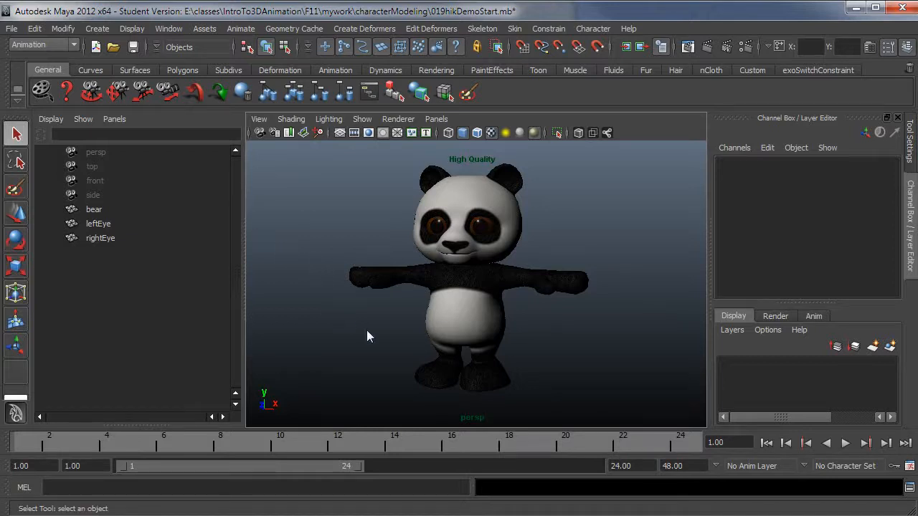
pyautogui.moveTo(459, 390)
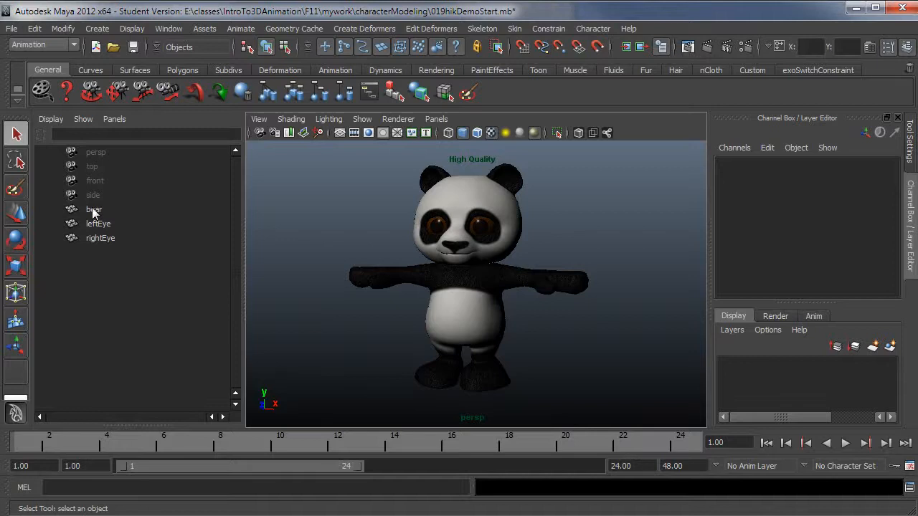
# Step: Group bear, leftEye and rightEye with Ctrl+G and rename group1 to buddyMesh
pyautogui.click(101, 238)
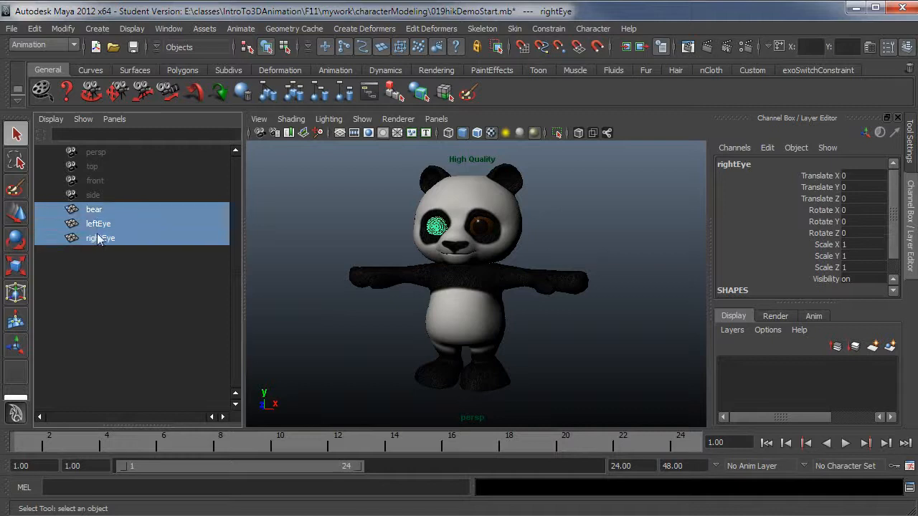
pyautogui.click(34, 29)
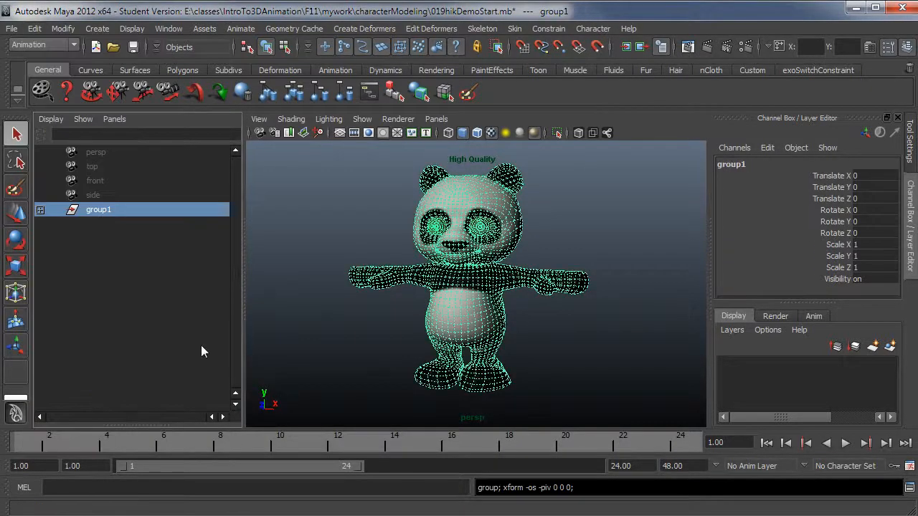
pyautogui.doubleClick(97, 210)
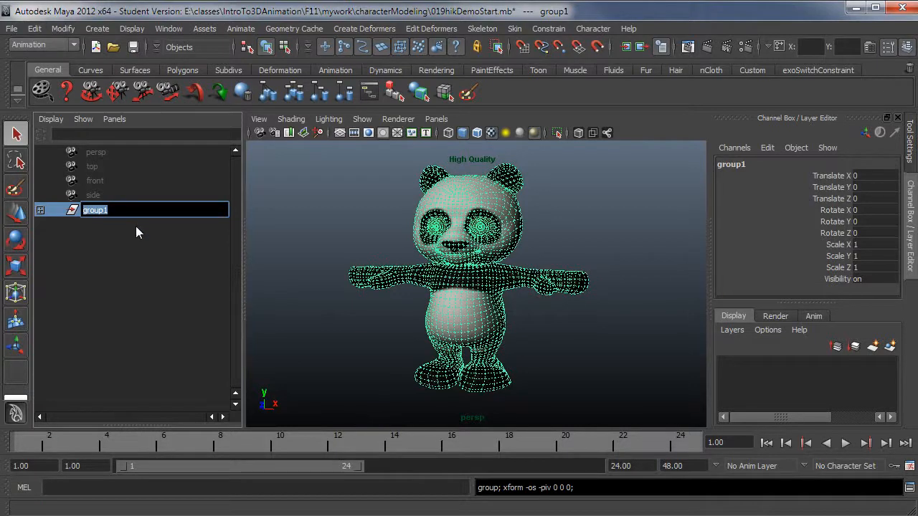
pyautogui.write('buddyMesh')
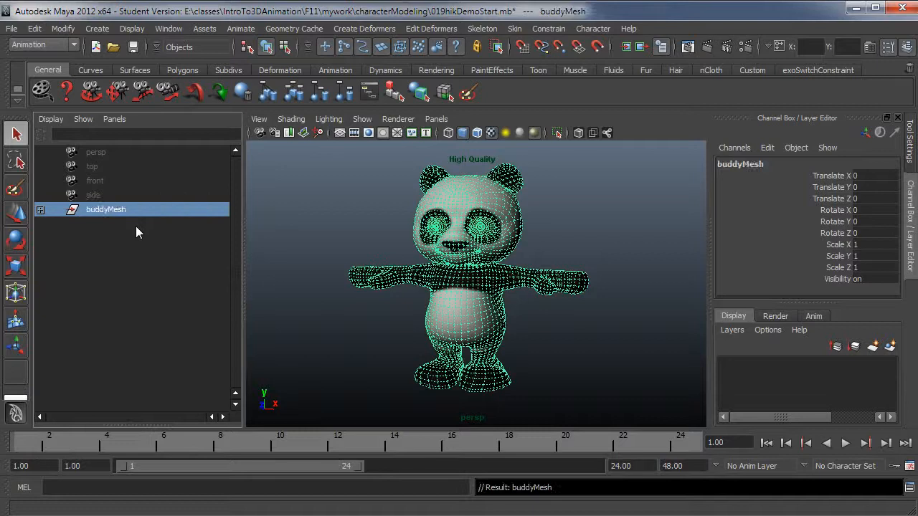
pyautogui.moveTo(301, 199)
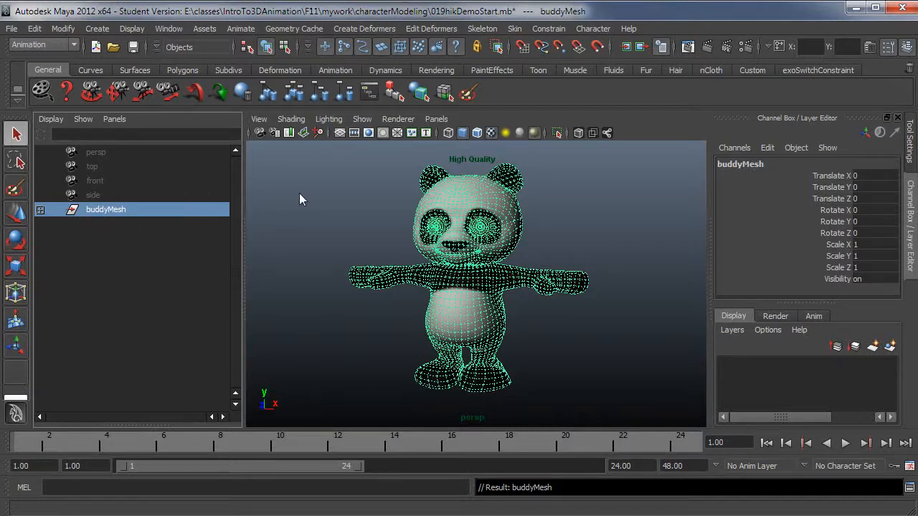